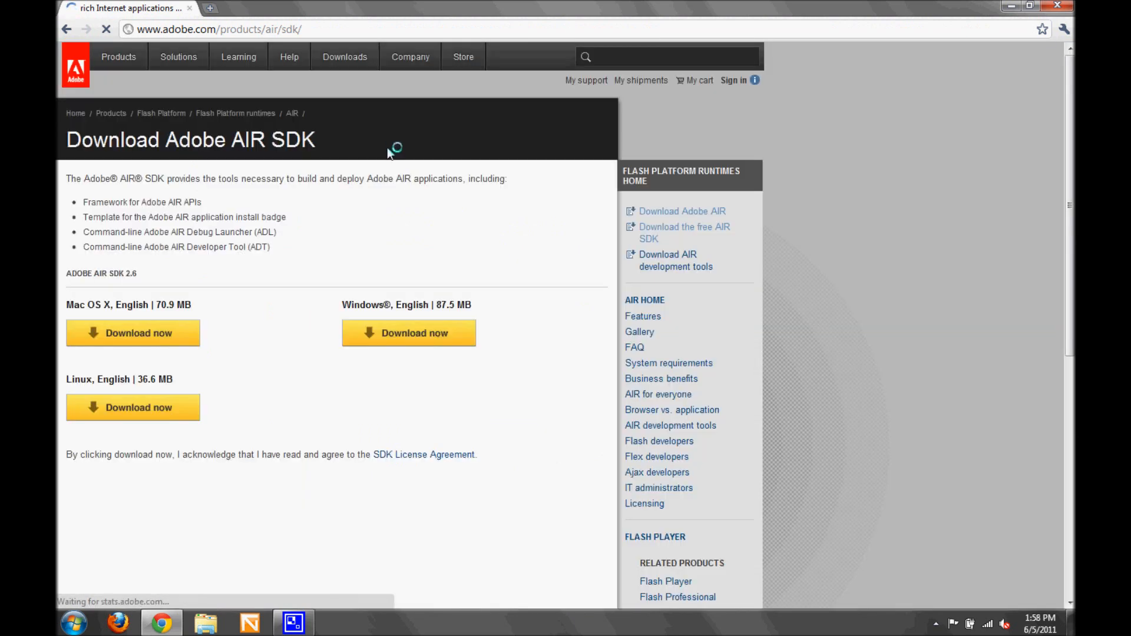
# Request the Windows Adobe AIR SDK download and start it manually from the thank-you page.
pyautogui.click(408, 332)
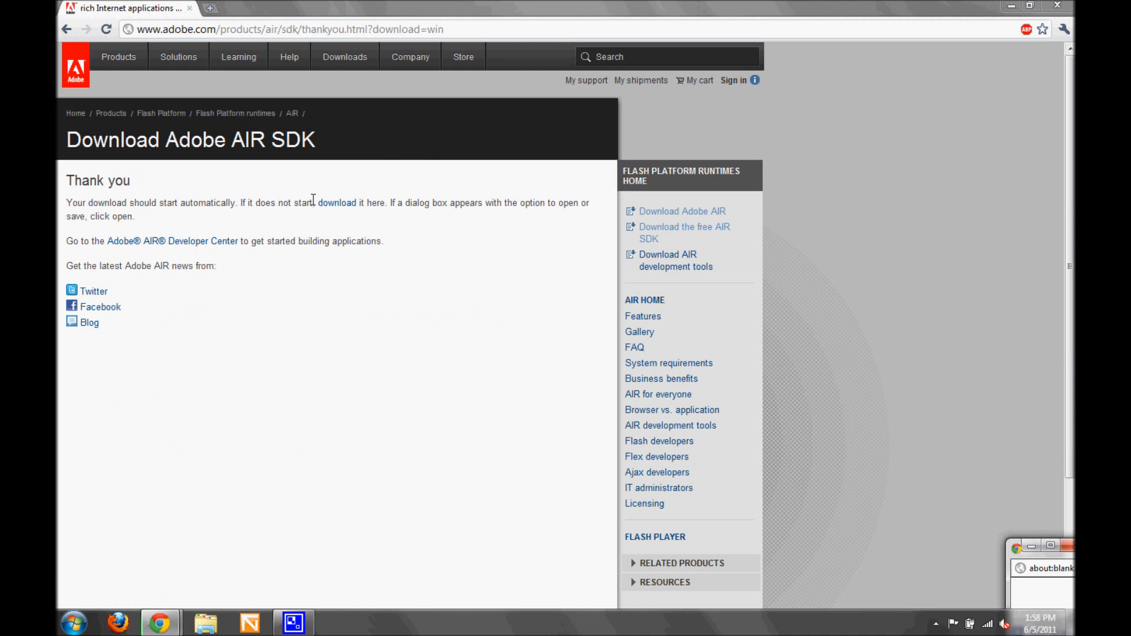
pyautogui.click(337, 203)
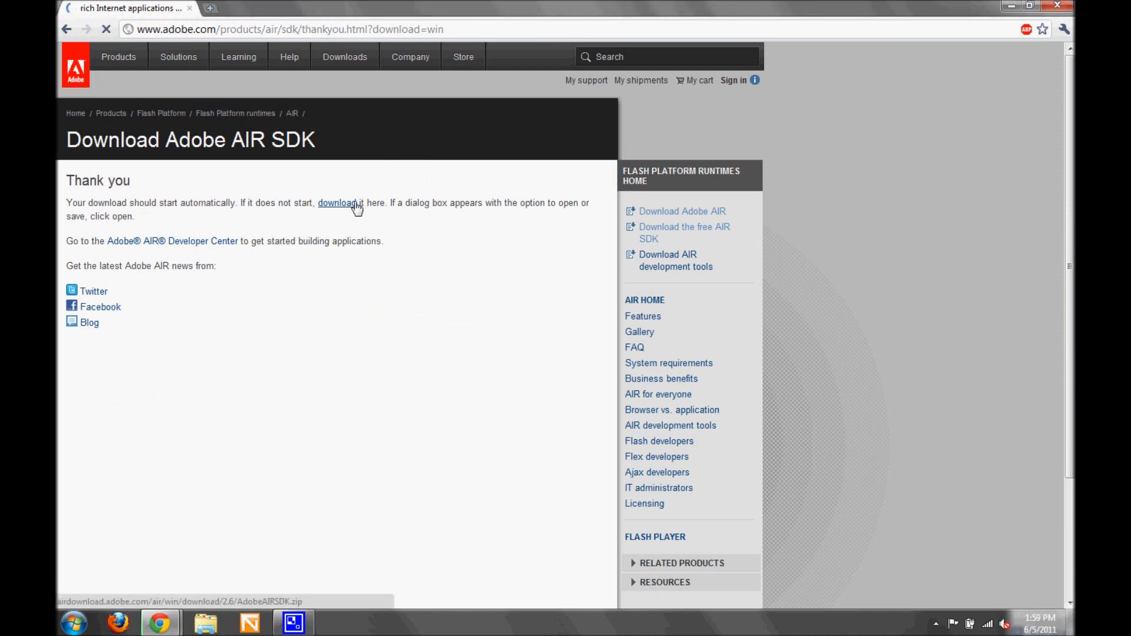
pyautogui.moveTo(431, 197)
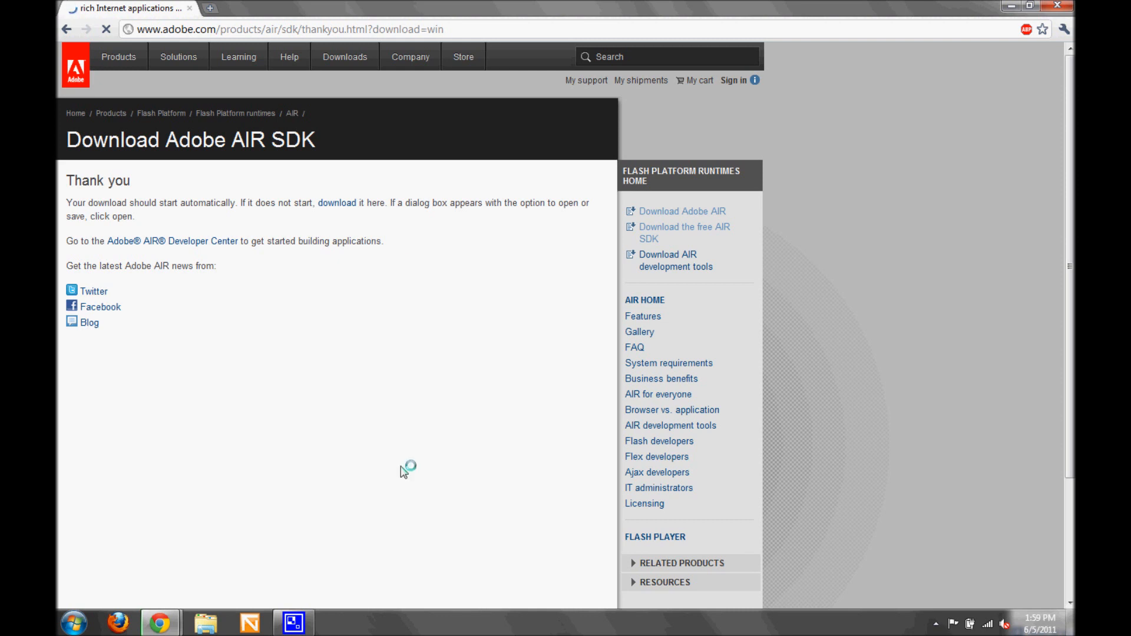
pyautogui.moveTo(283, 507)
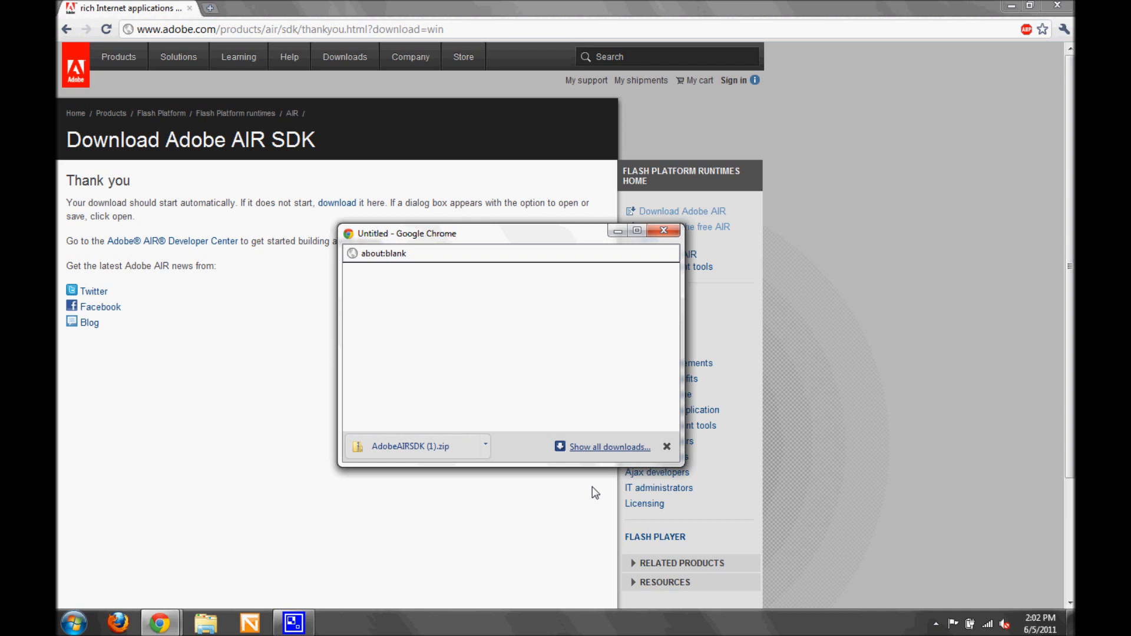
pyautogui.moveTo(430, 452)
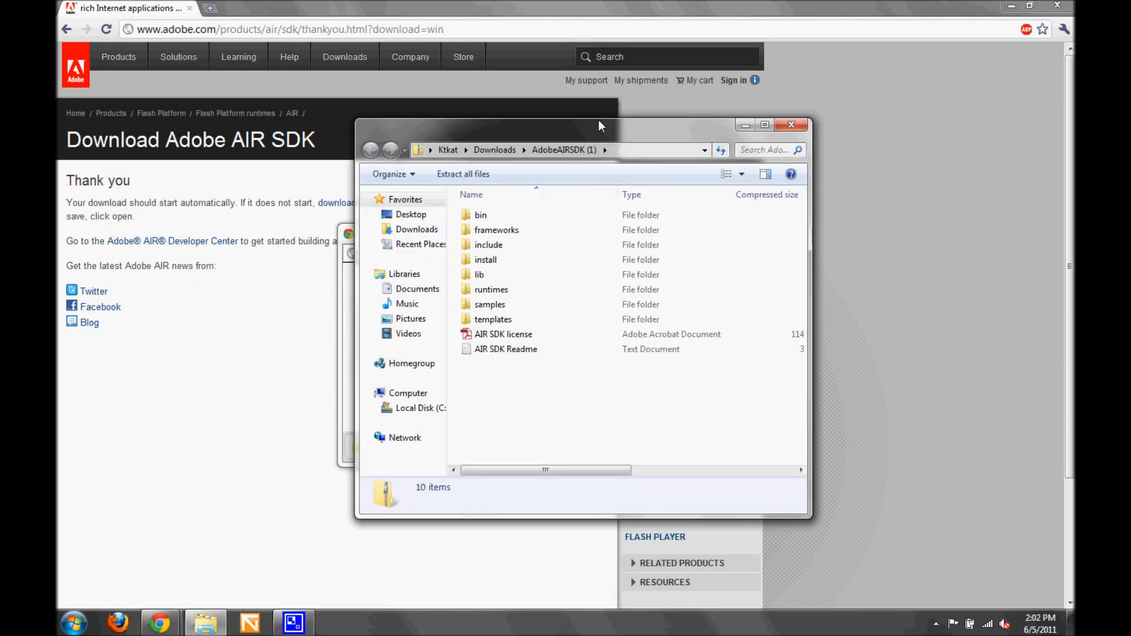
# Browse a second Explorer window to Program Files (x86)\FlashDevelop\Tools\flexsdk.
pyautogui.click(73, 620)
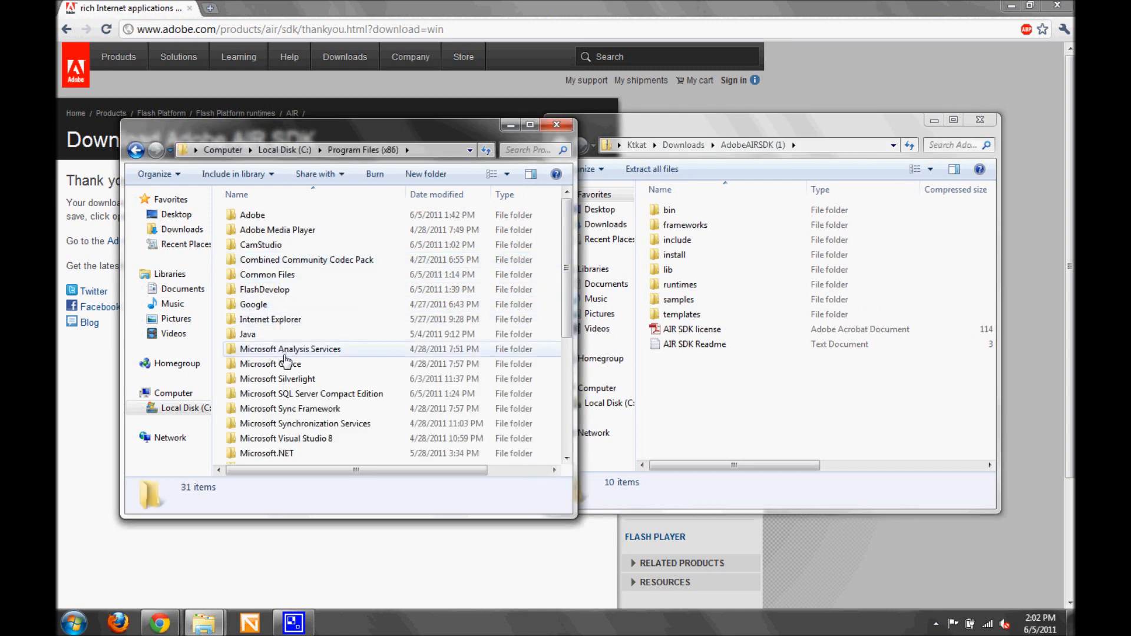
pyautogui.moveTo(301, 386)
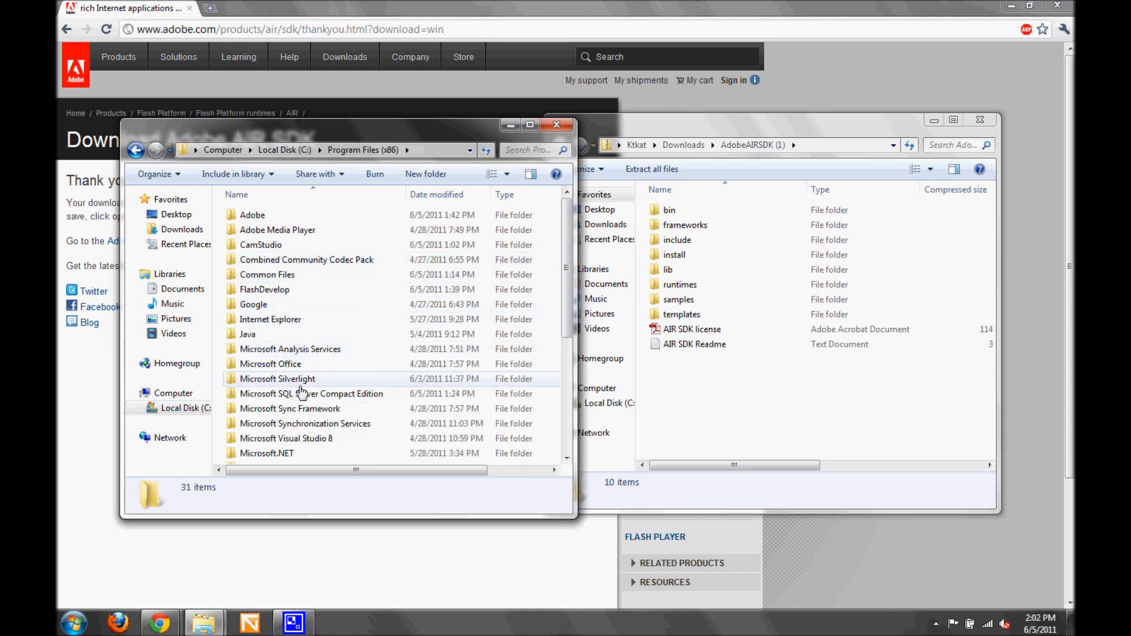
pyautogui.doubleClick(268, 289)
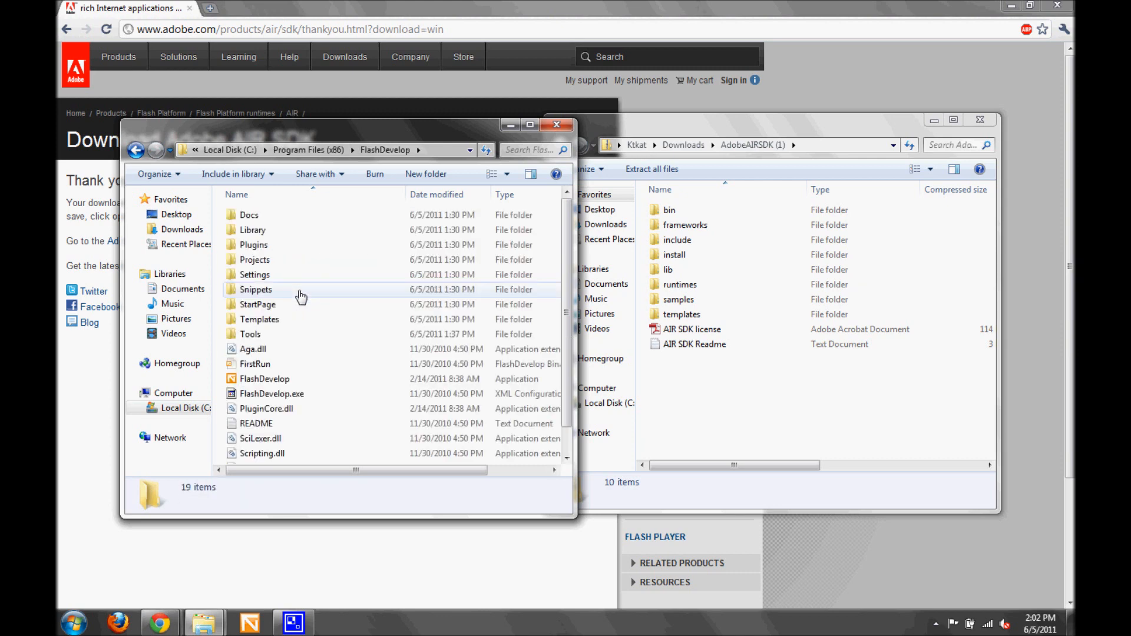
pyautogui.doubleClick(248, 335)
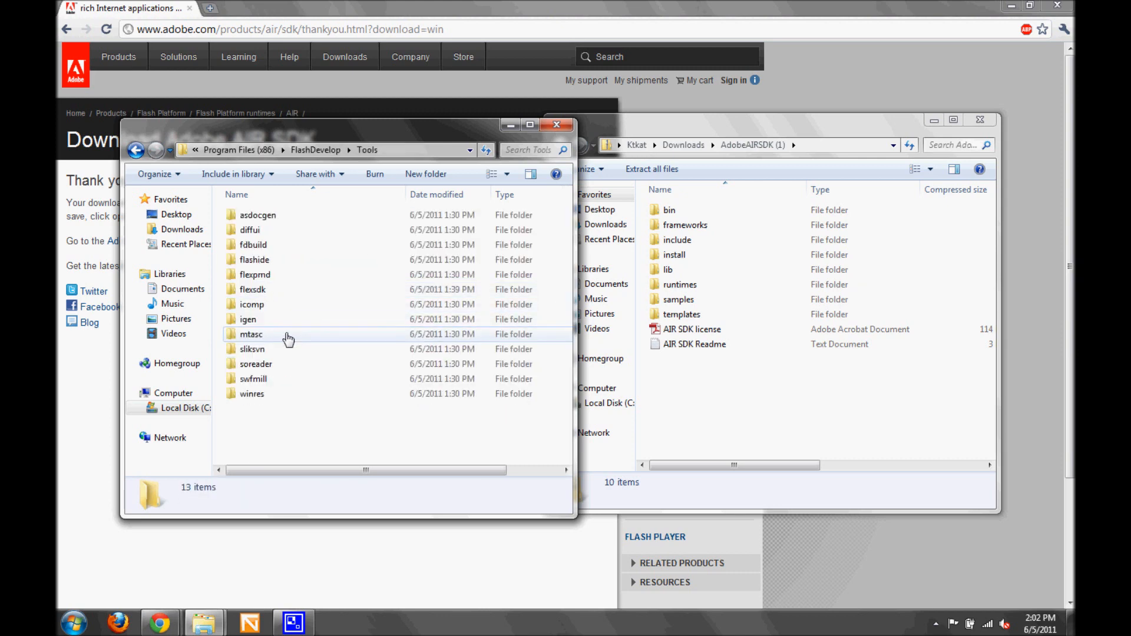
pyautogui.doubleClick(253, 290)
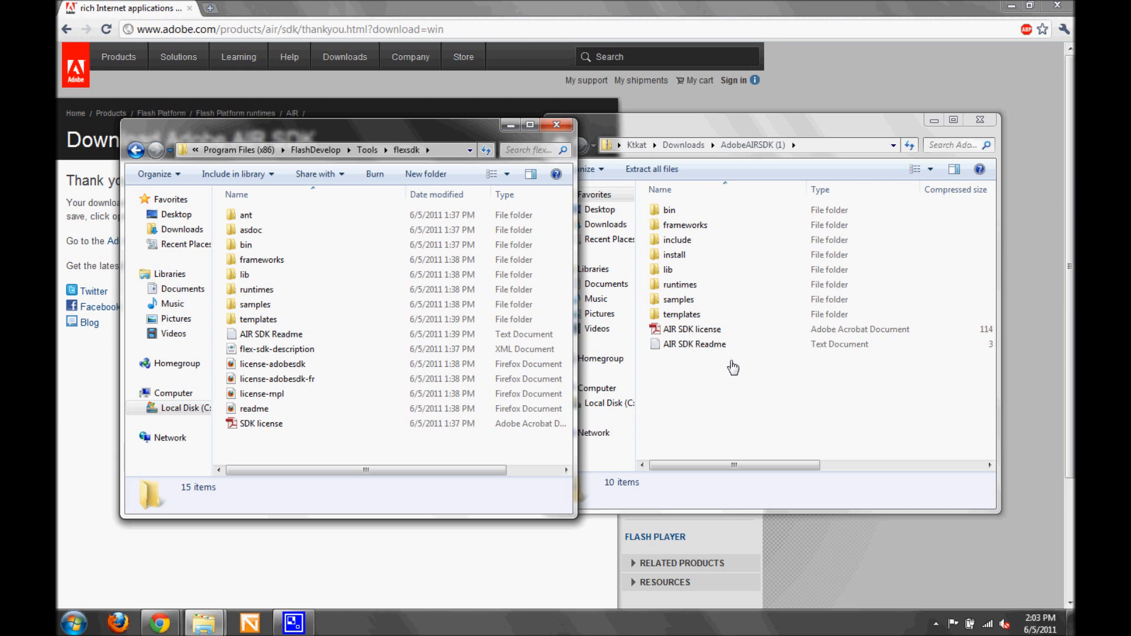
pyautogui.moveTo(697, 262)
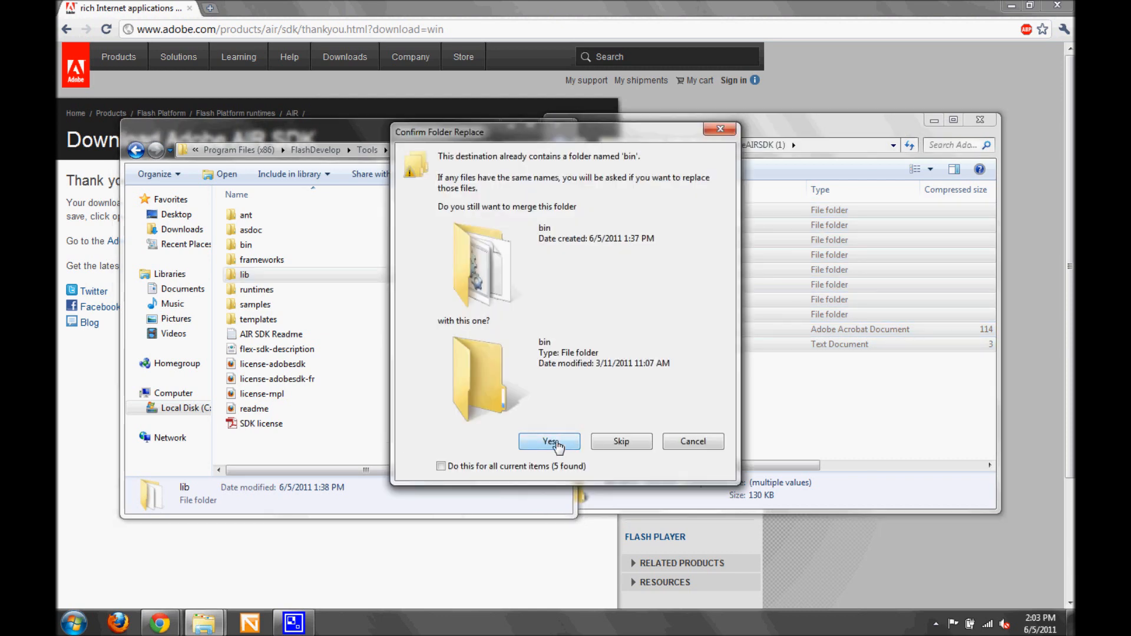
# Confirm merging bin and all same-named folders, then grant administrator permission to continue copying.
pyautogui.click(549, 440)
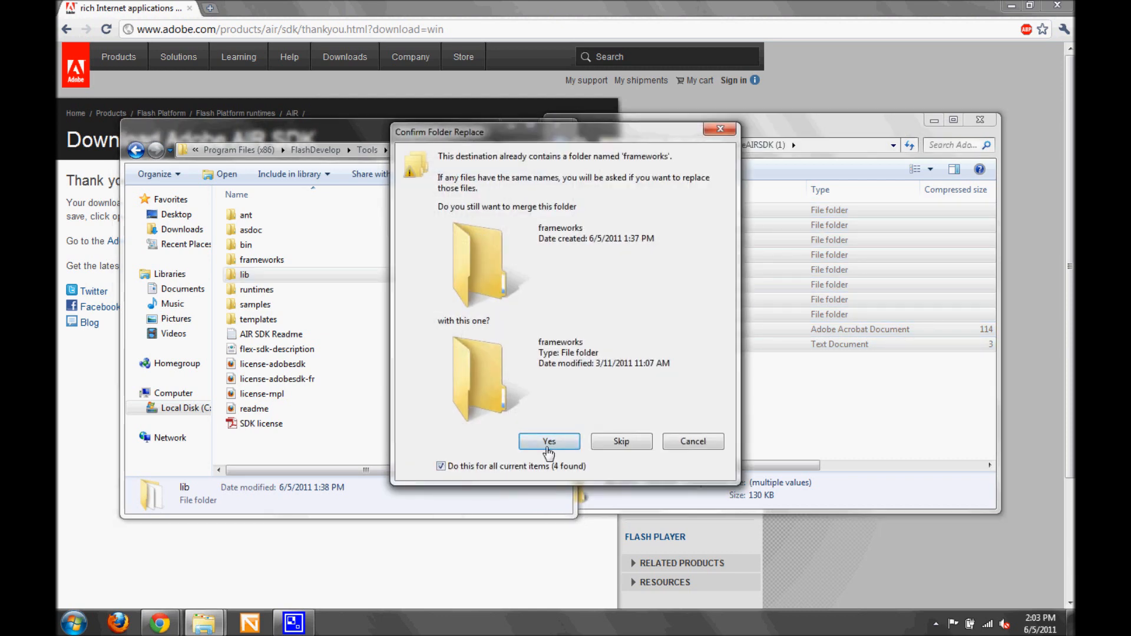
pyautogui.click(549, 441)
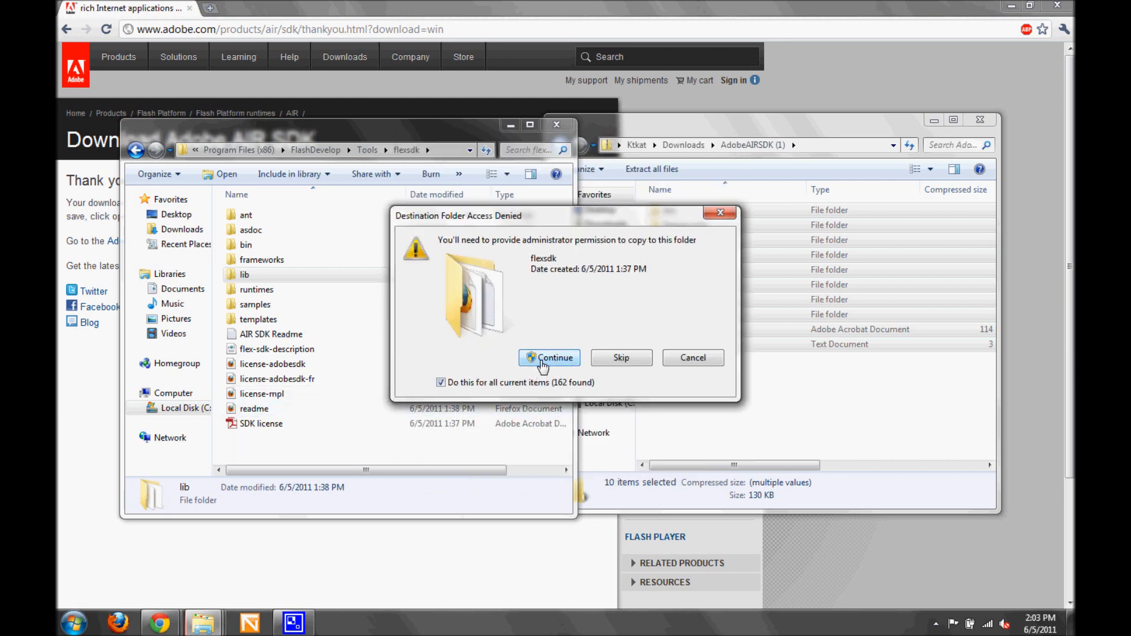
pyautogui.click(549, 358)
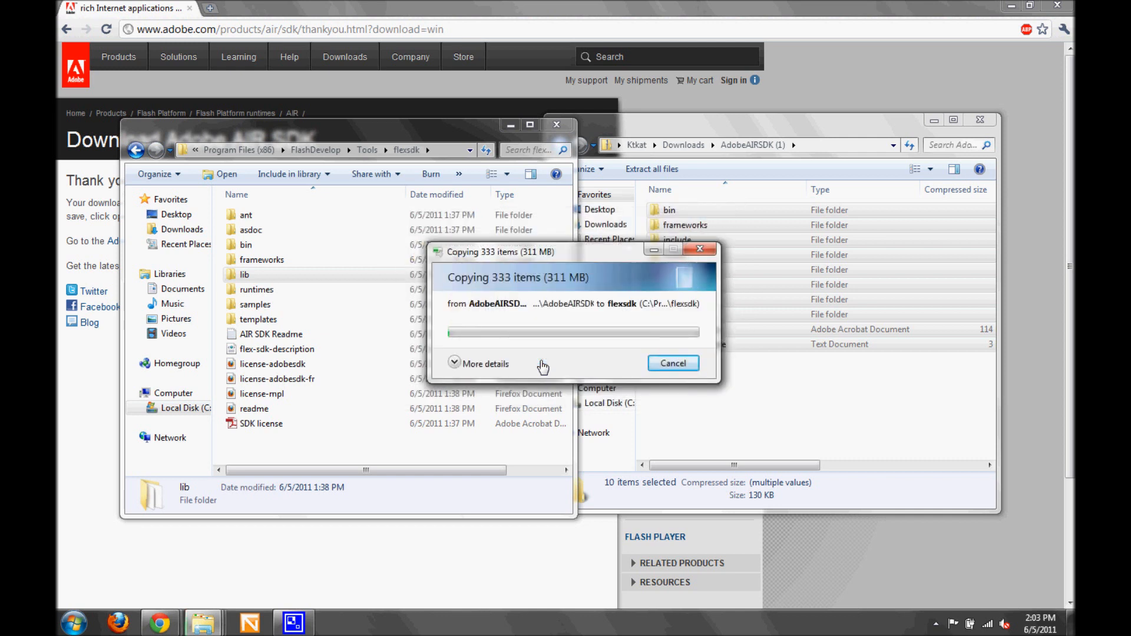